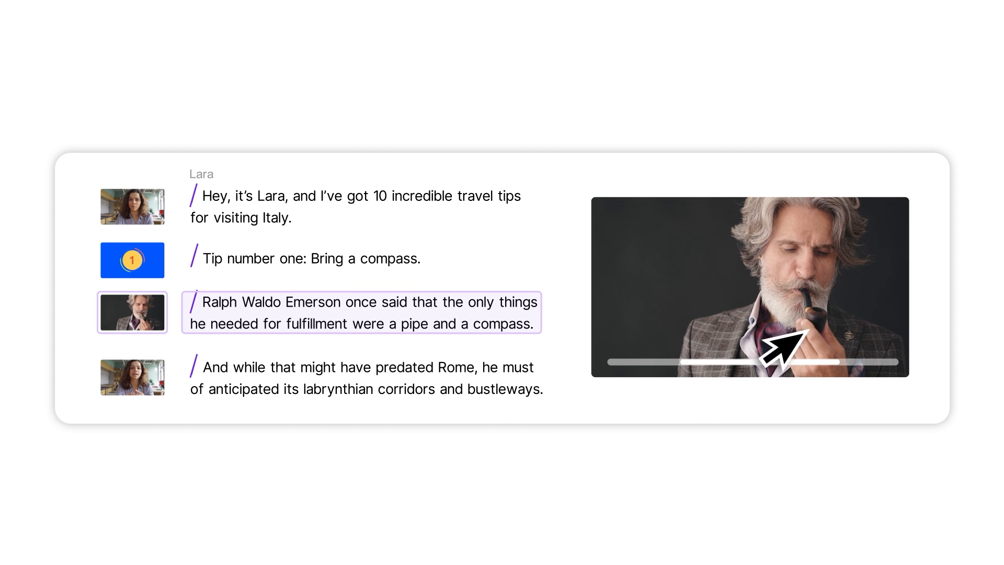
Import Lago Ice Cream Raw Footage.mp4 into My First Project's script using File into Script
left_click(132, 206)
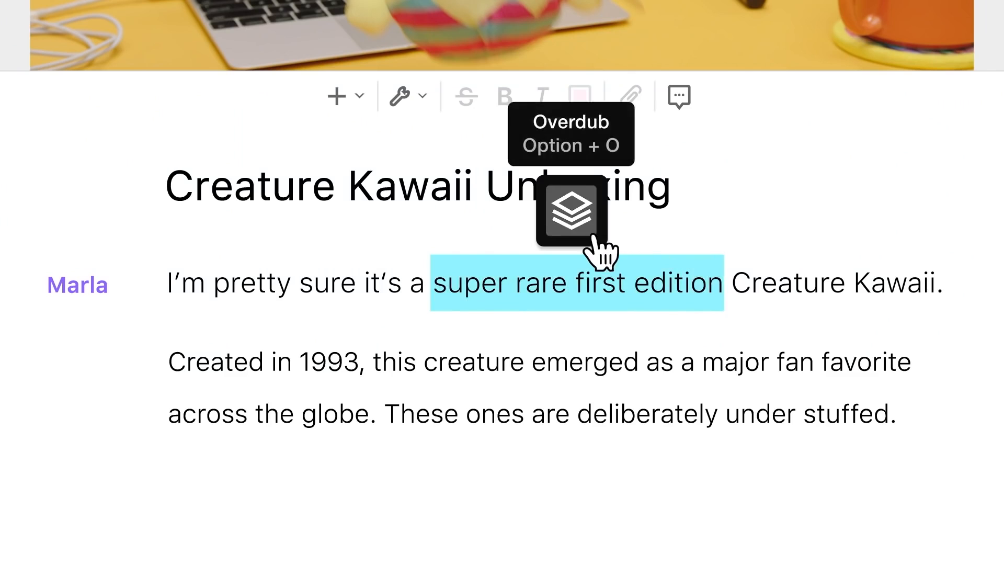
left_click(570, 212)
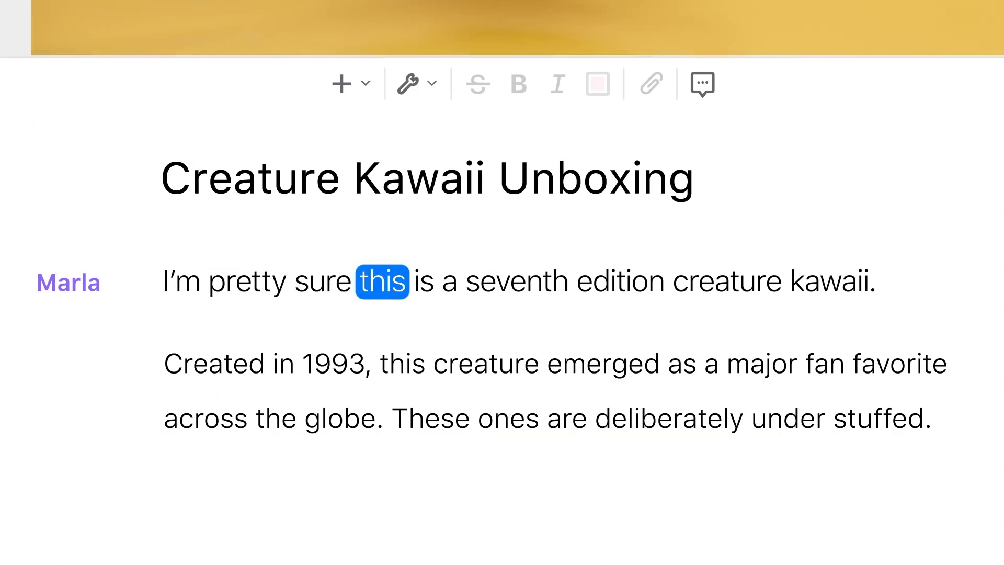
double_click(827, 282)
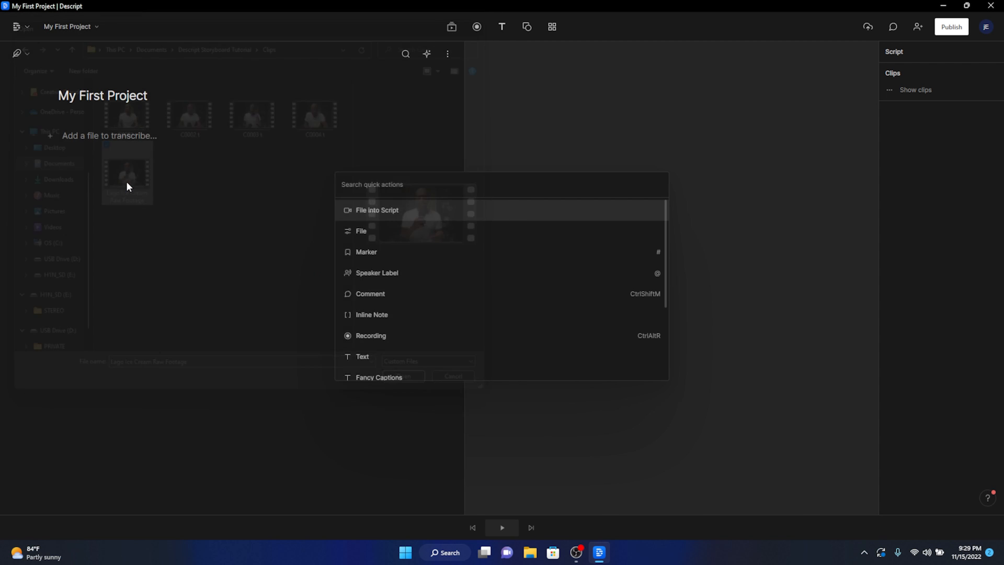
left_click(377, 210)
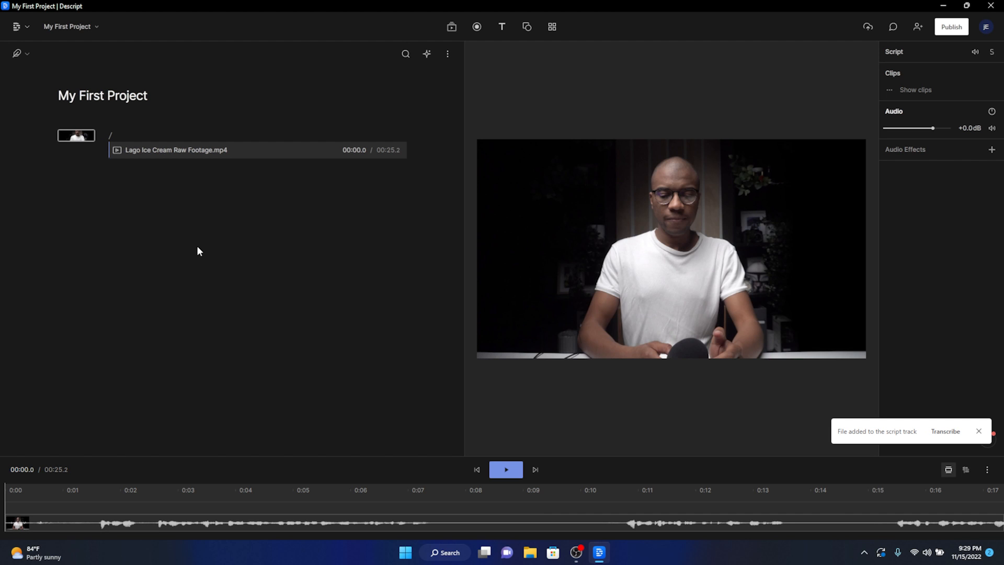
right_click(177, 149)
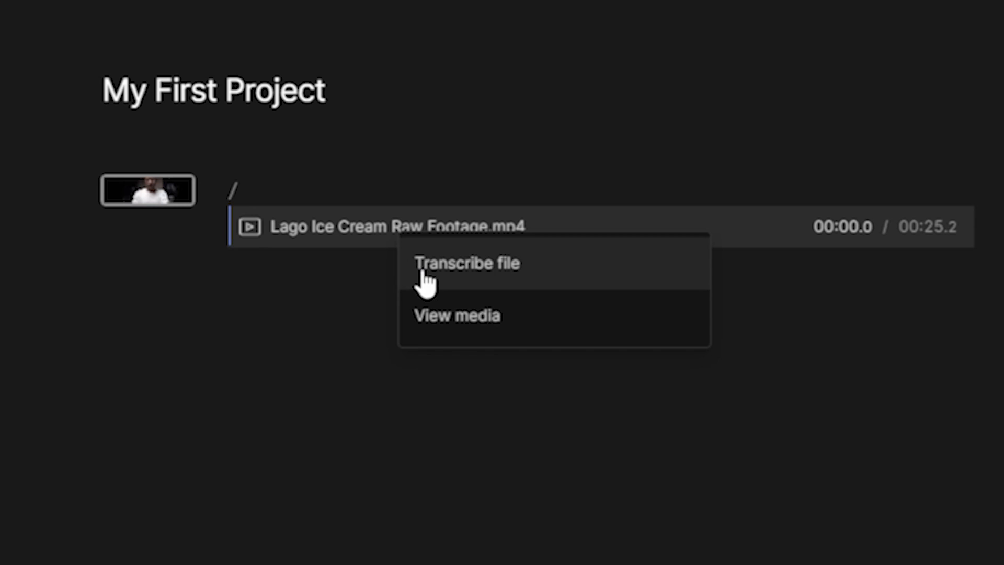
left_click(466, 263)
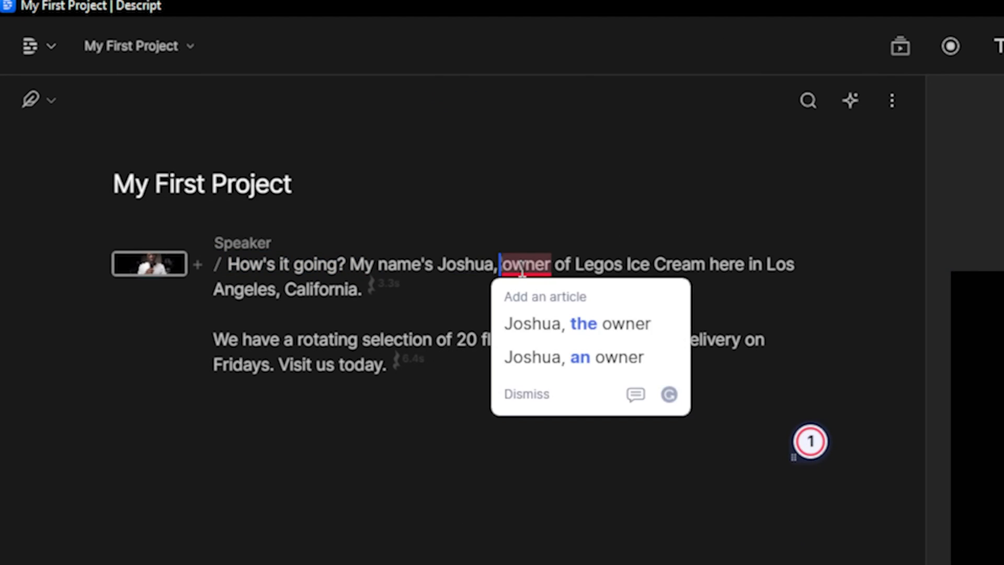
left_click(525, 394)
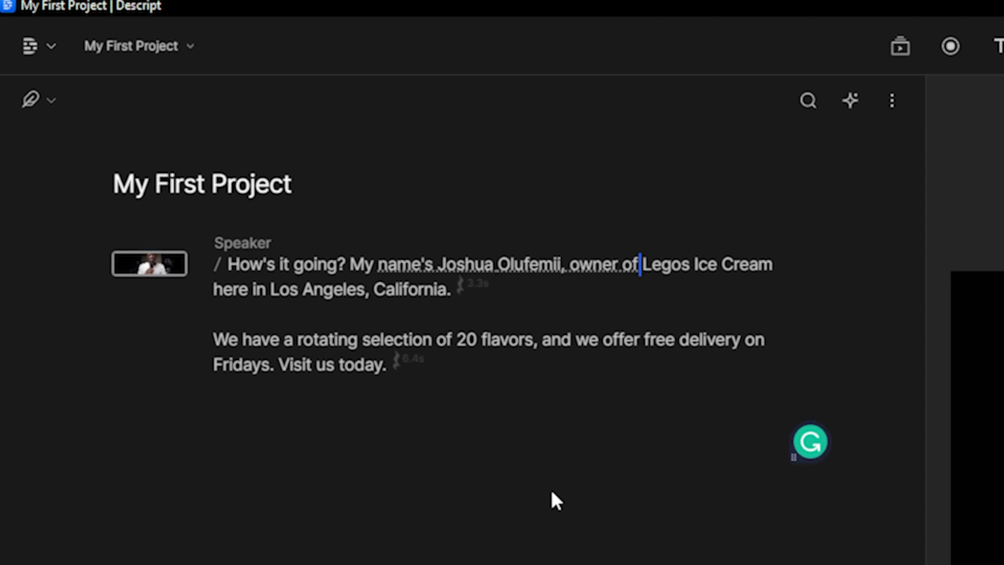
double_click(665, 263)
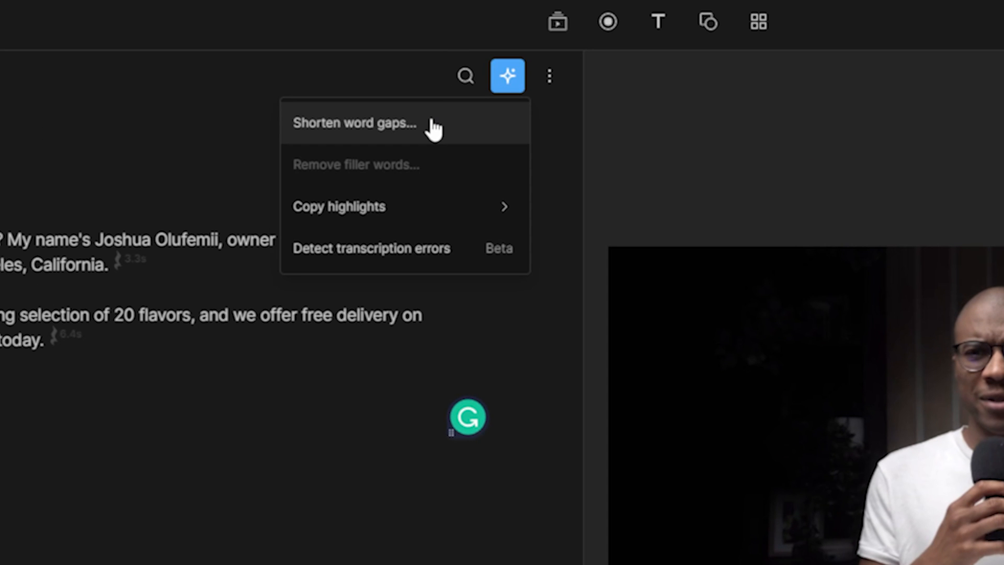
Change Legos to Lagos and shorten all long word gaps to 0 seconds
left_click(354, 122)
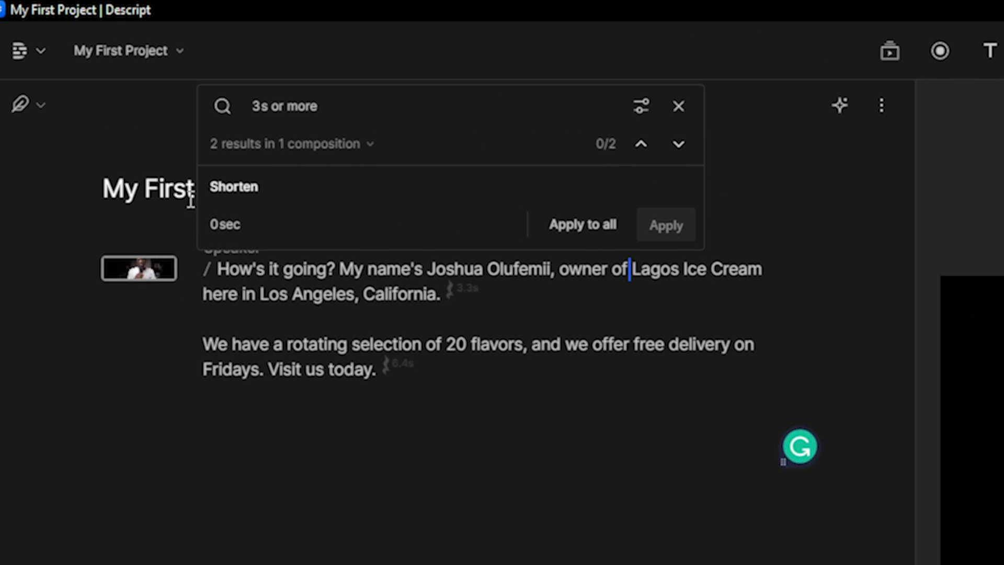
left_click(582, 224)
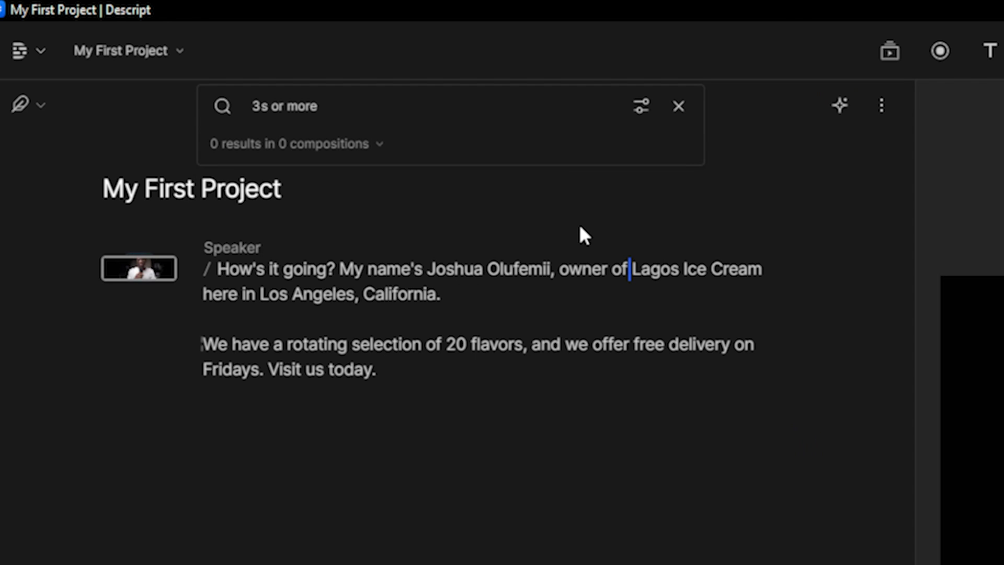
left_click(678, 106)
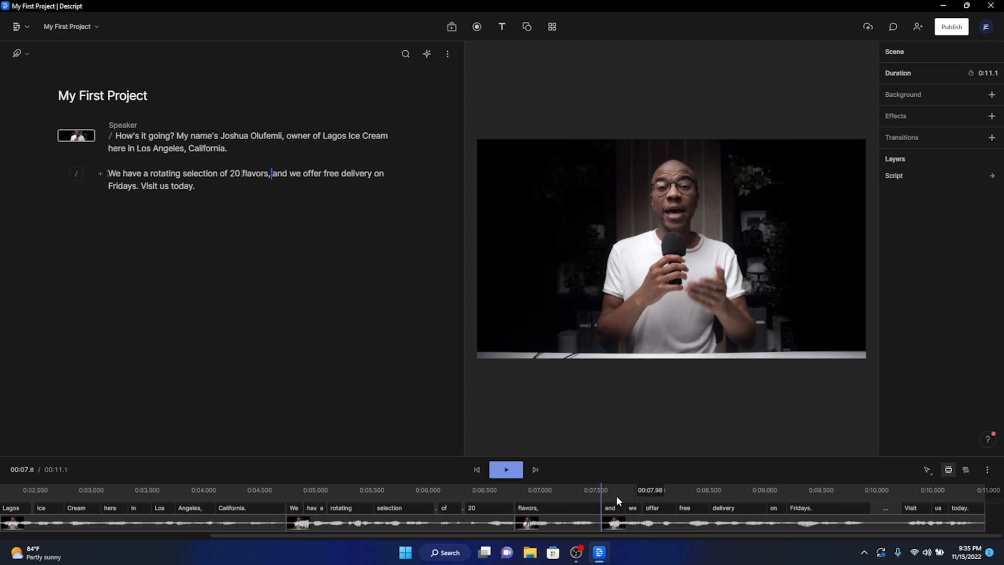
Play the split transcript from the beginning to review it, then pause
left_click(506, 469)
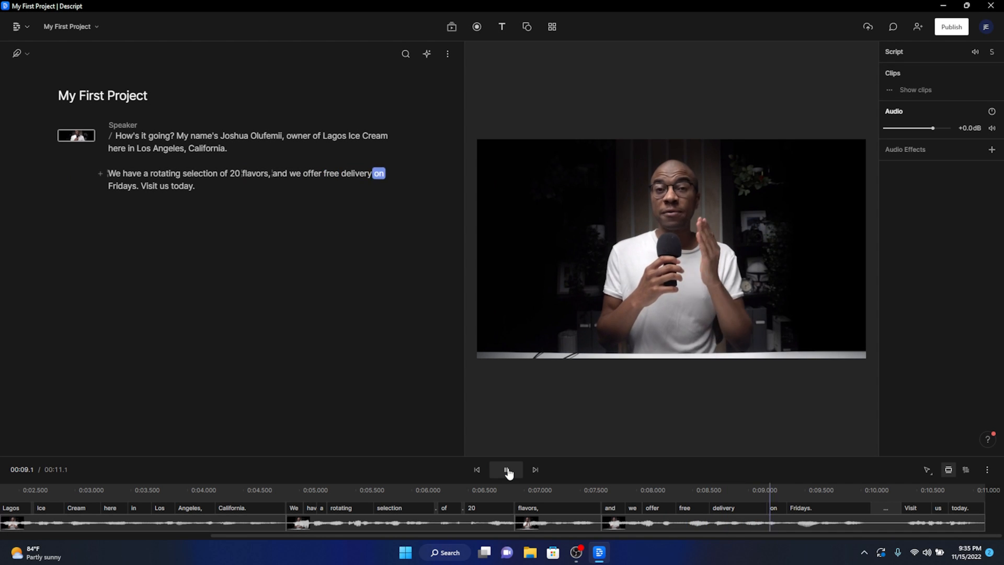
left_click(506, 470)
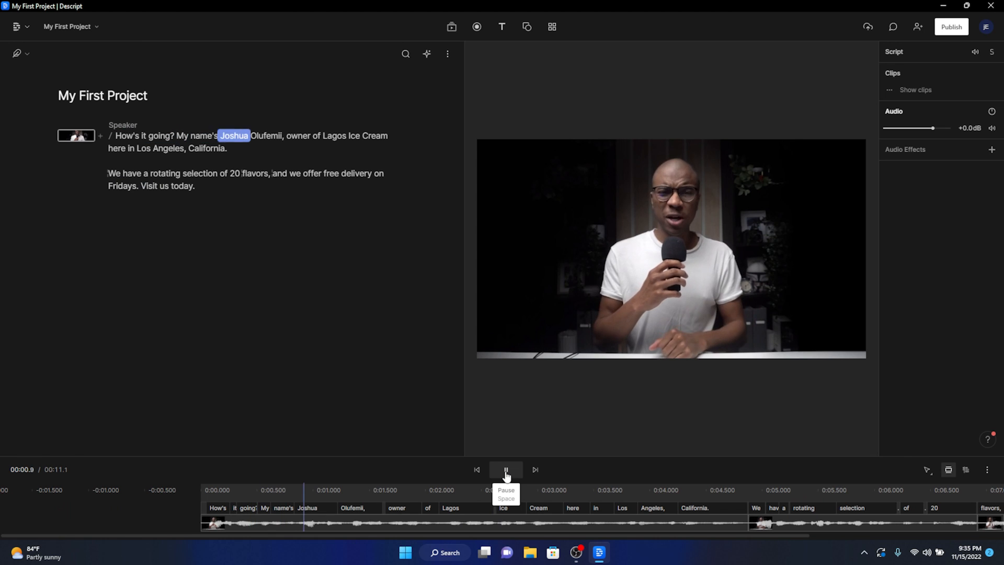
left_click(506, 470)
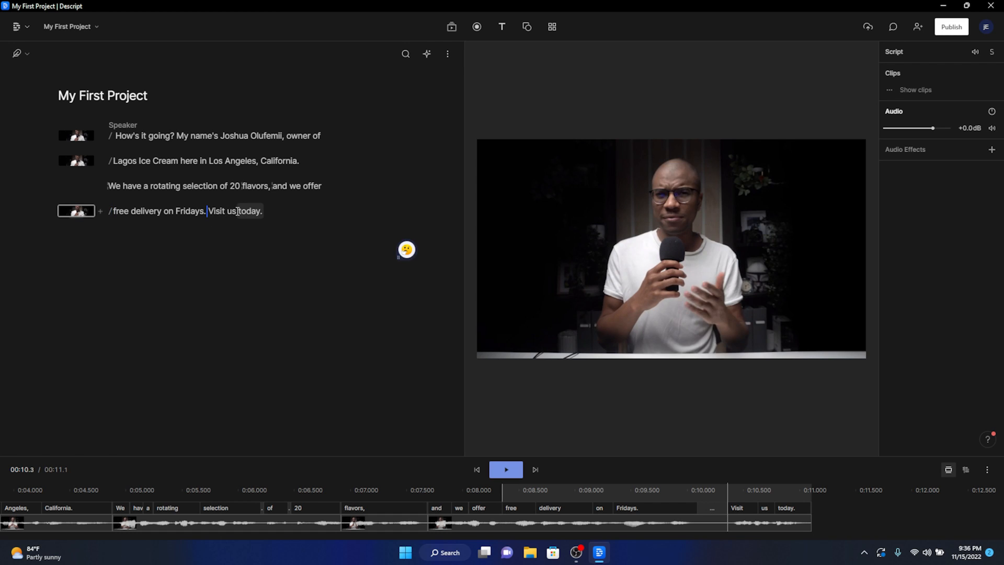
Insert a scene break before "Visit us today."
key("Enter")
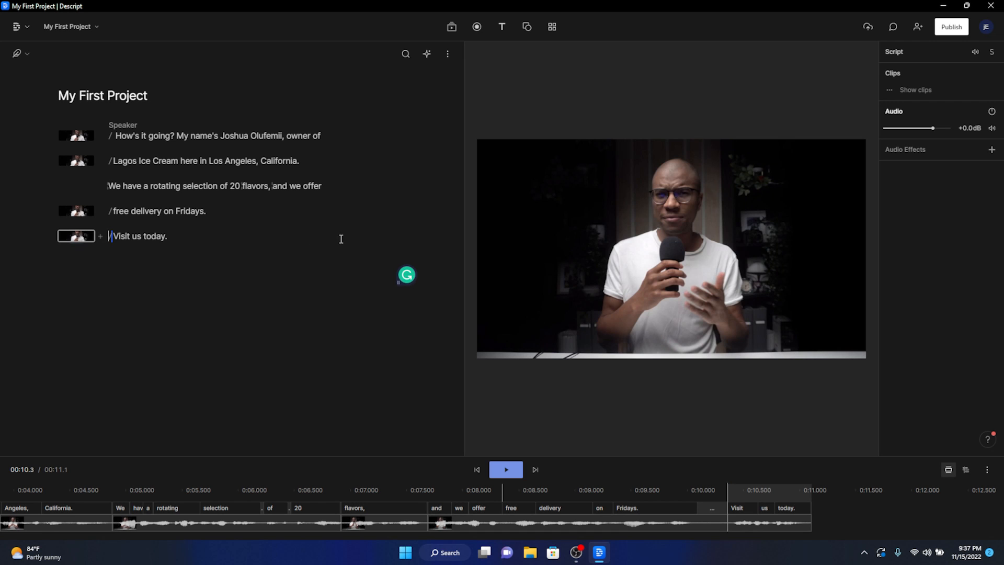
mouse_move(373, 229)
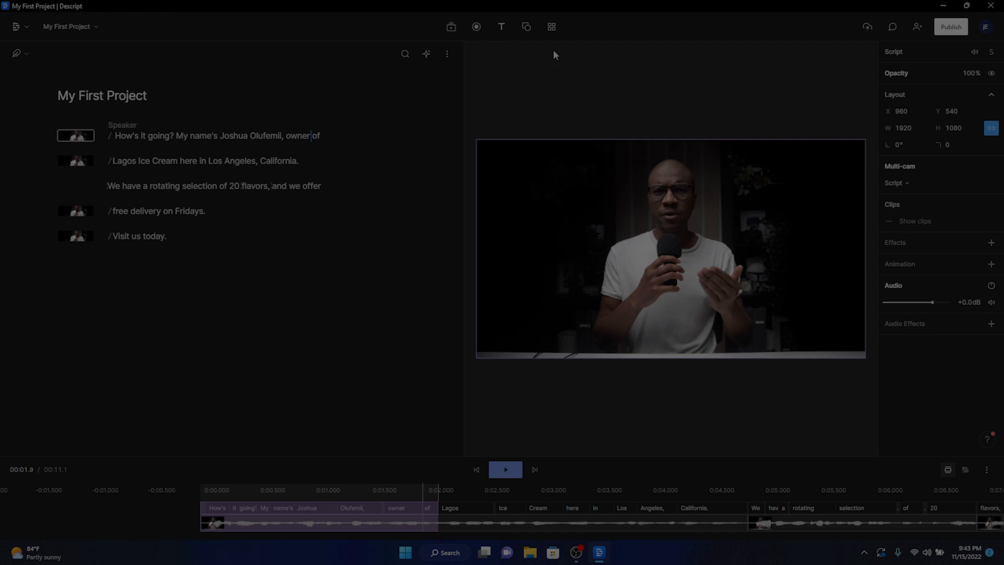
Browse the Titles template gallery, then split off "We have a rotating selection" as a scene
left_click(551, 26)
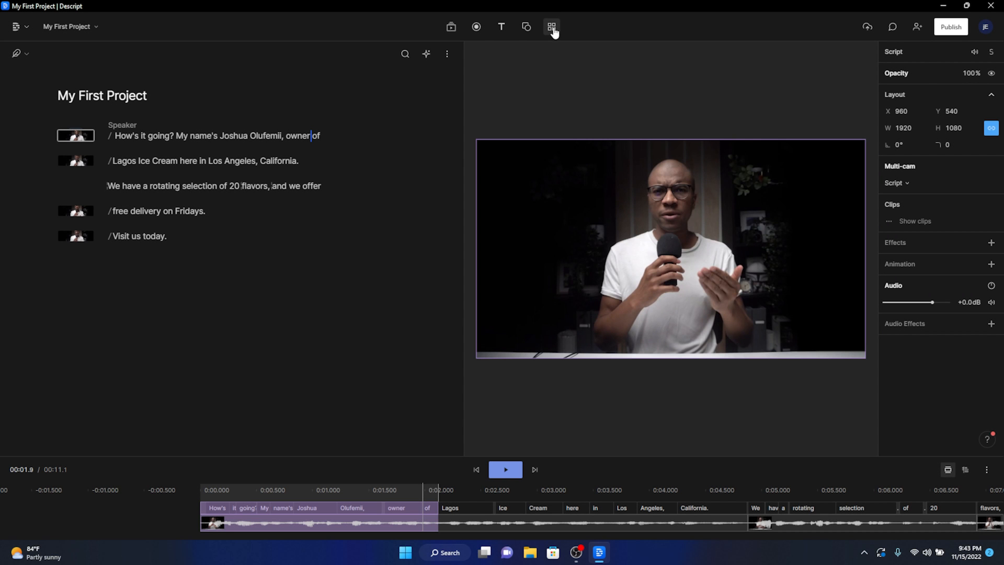
left_click(551, 26)
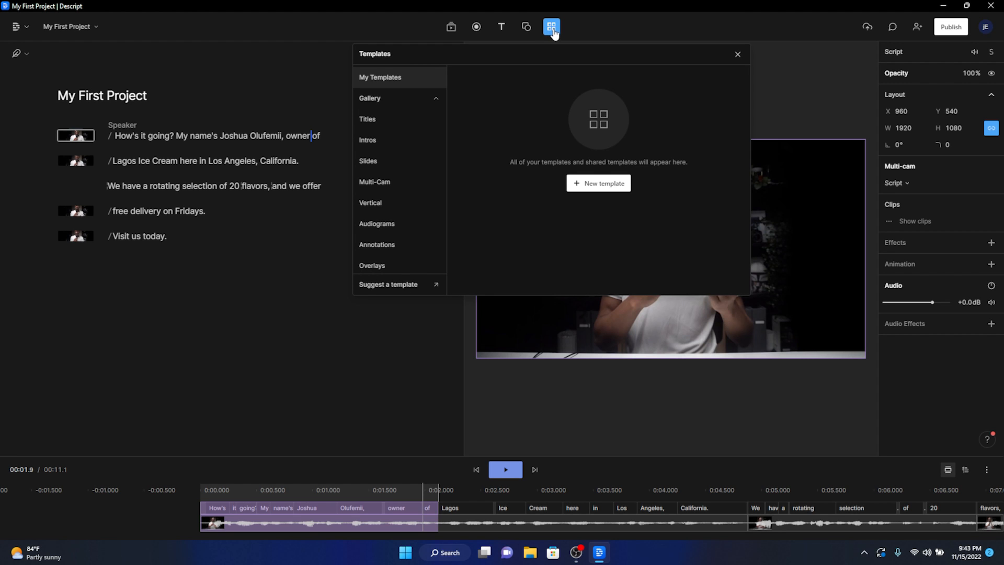
left_click(367, 119)
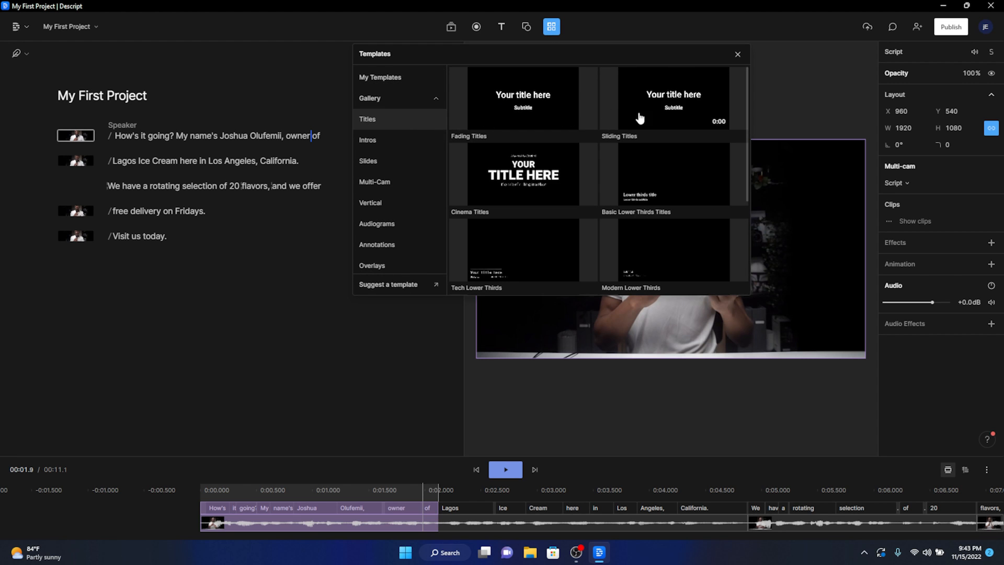
left_click(374, 182)
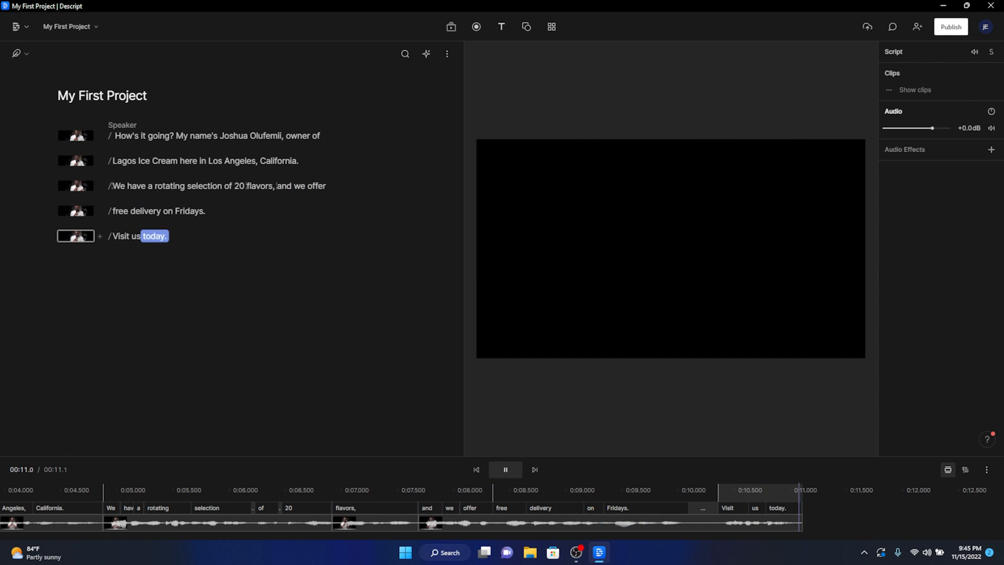
Add ice cream showcase stock footage, found by searching "ice cream sh", to the Lagos Ice Cream scene
left_click(450, 26)
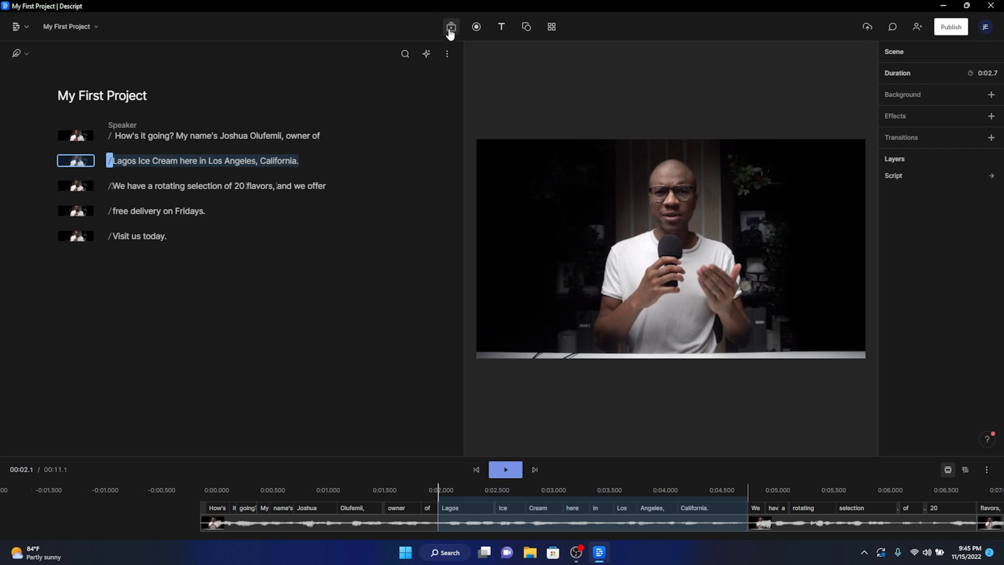
left_click(450, 27)
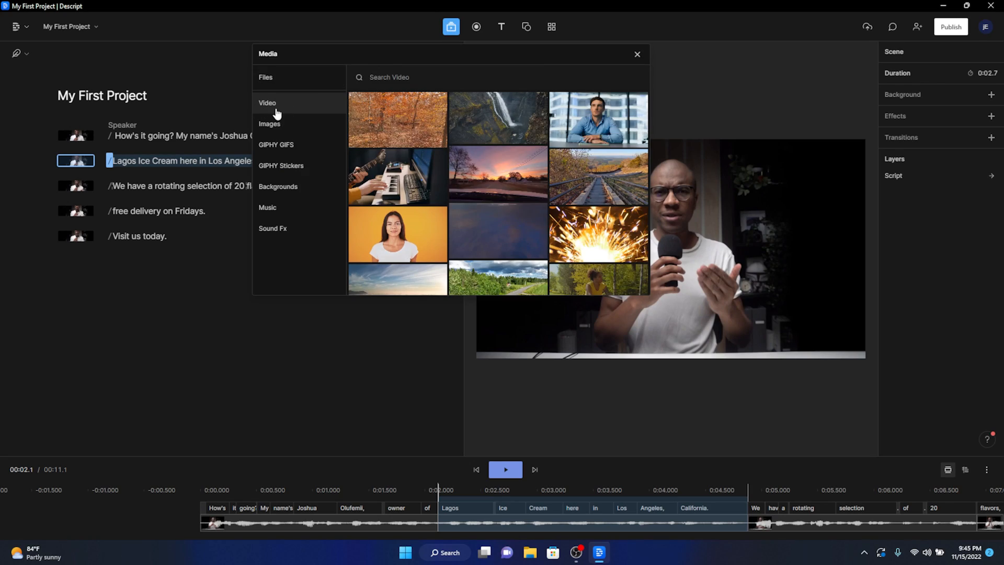
type("ice cream sh")
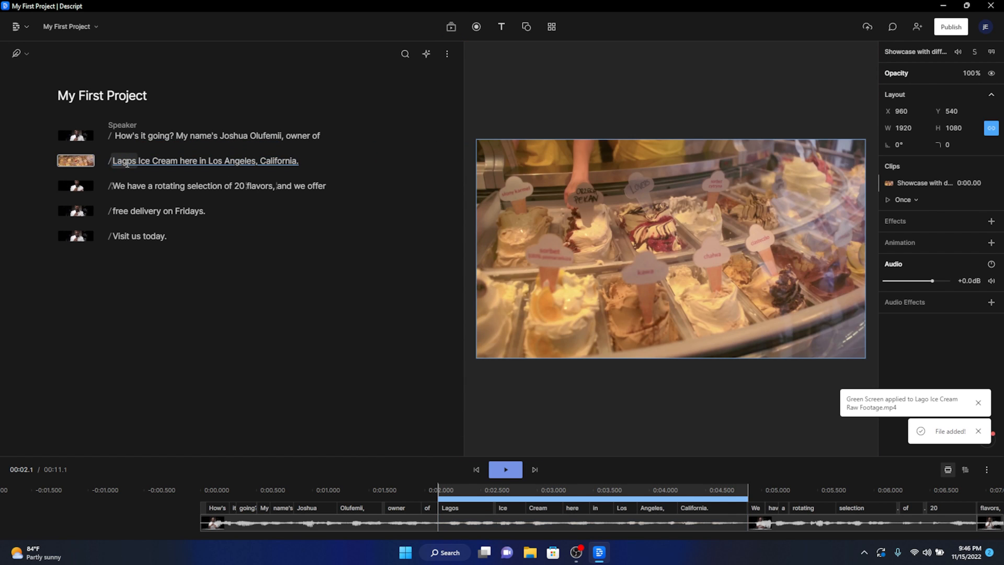
left_click(502, 26)
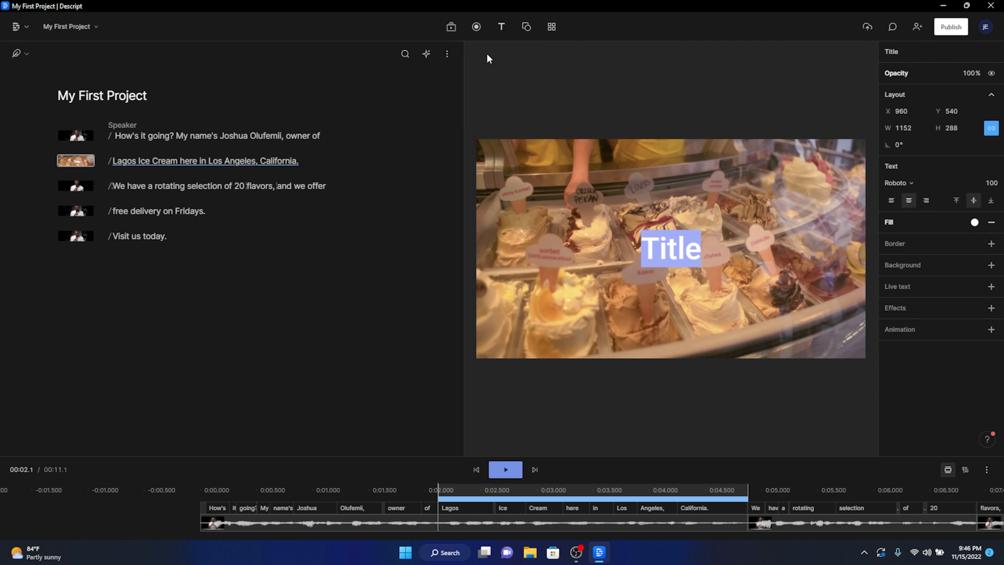
Change the title text to LAGOS ICE CREAM with blue fill #0045e5
type("L")
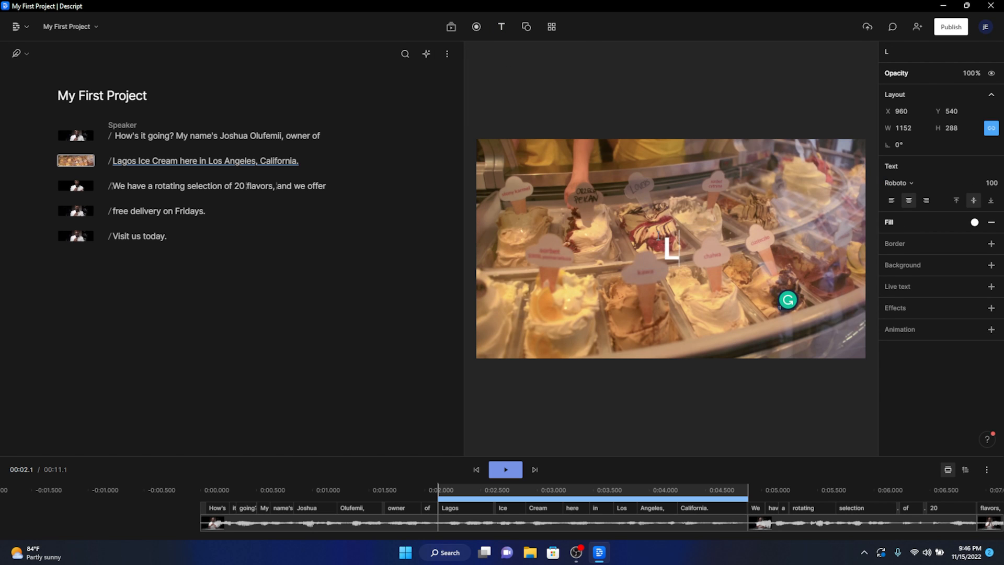
type("LAGOS ICE CREAM")
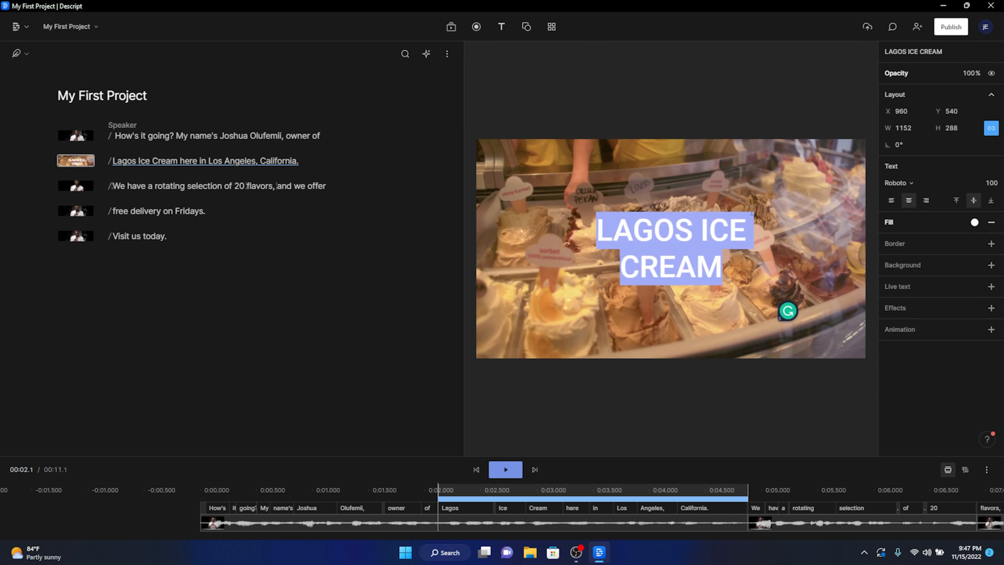
left_click(973, 222)
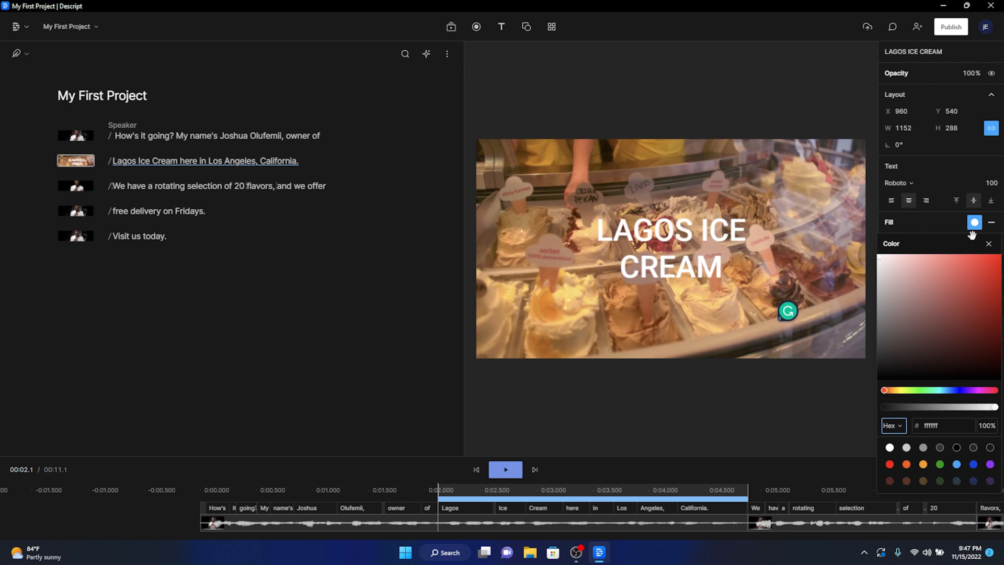
left_click(972, 464)
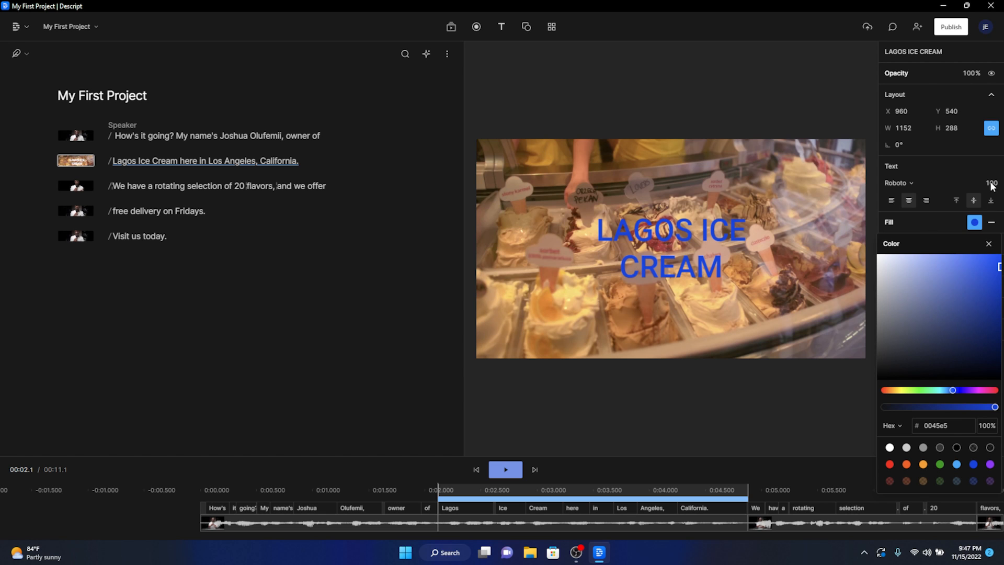
Reduce the title font size to 78 so it fits on one line, and add a dark background
left_click(988, 243)
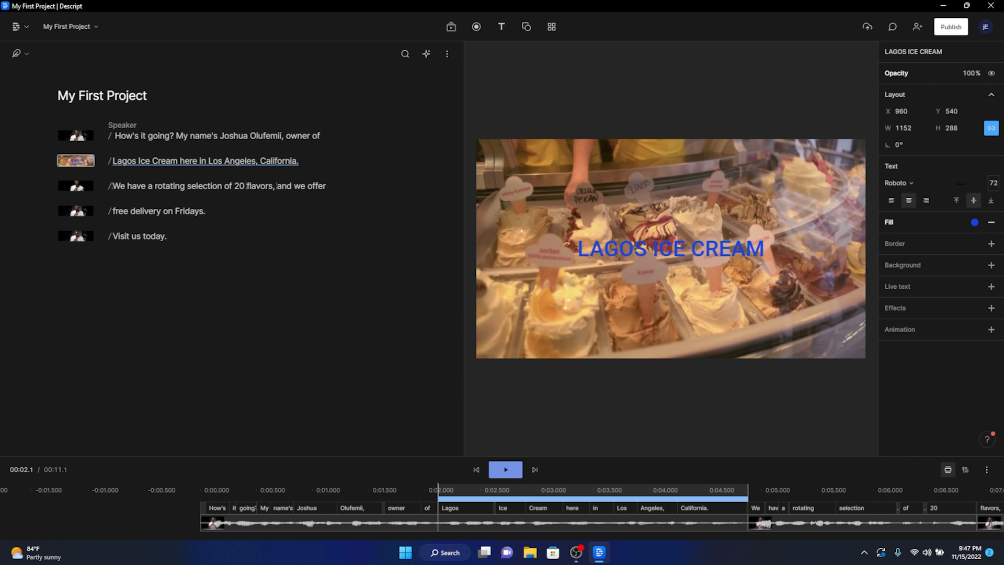
left_click(993, 183)
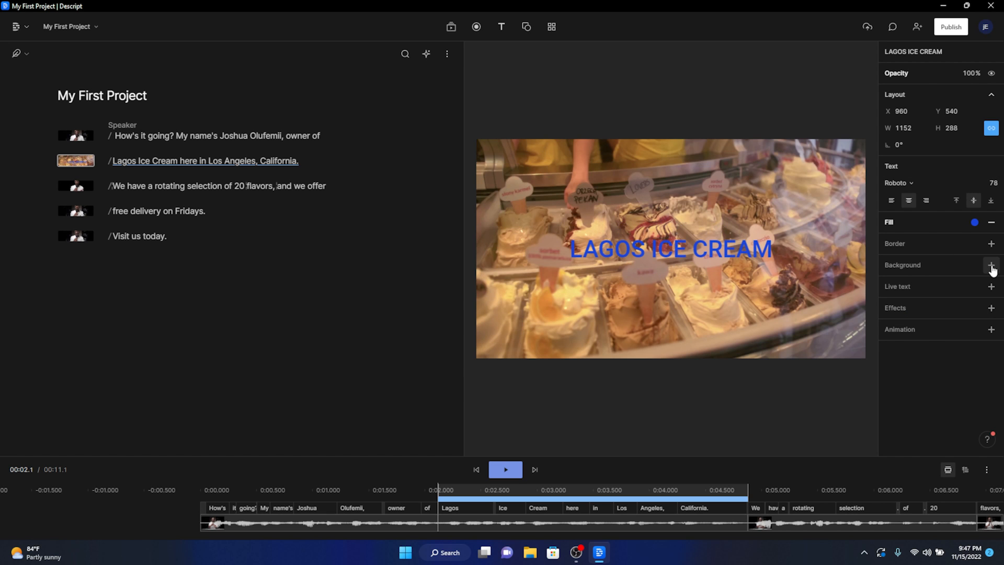
left_click(992, 265)
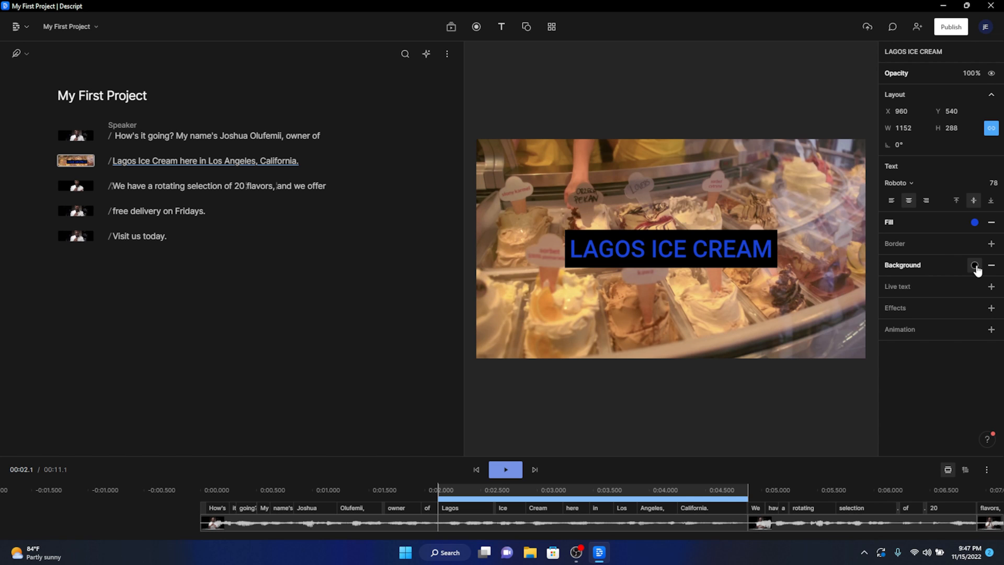
left_click(973, 265)
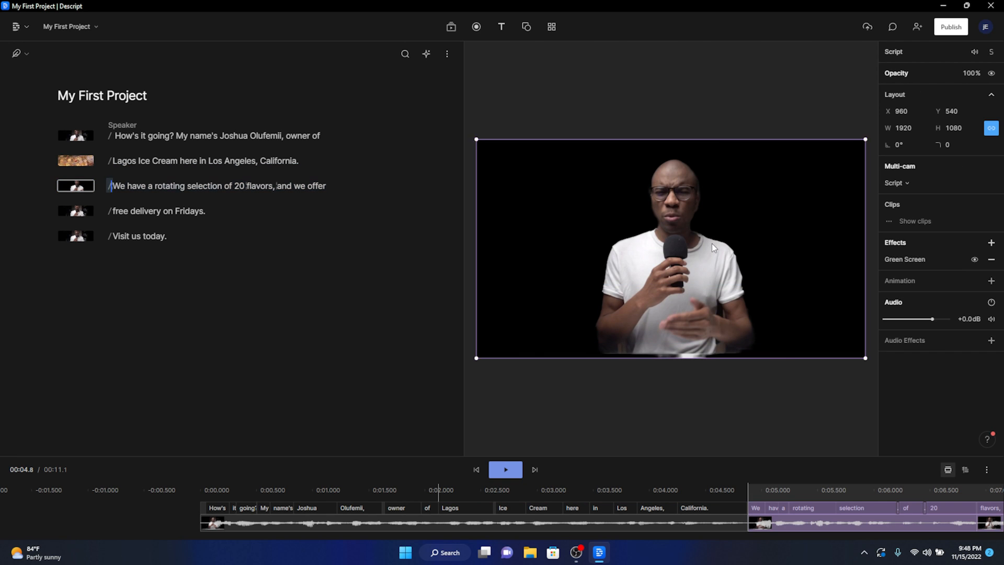
Insert ice cream b-roll into the flavors scene and a delivery rider clip into the free delivery scene
left_click(451, 26)
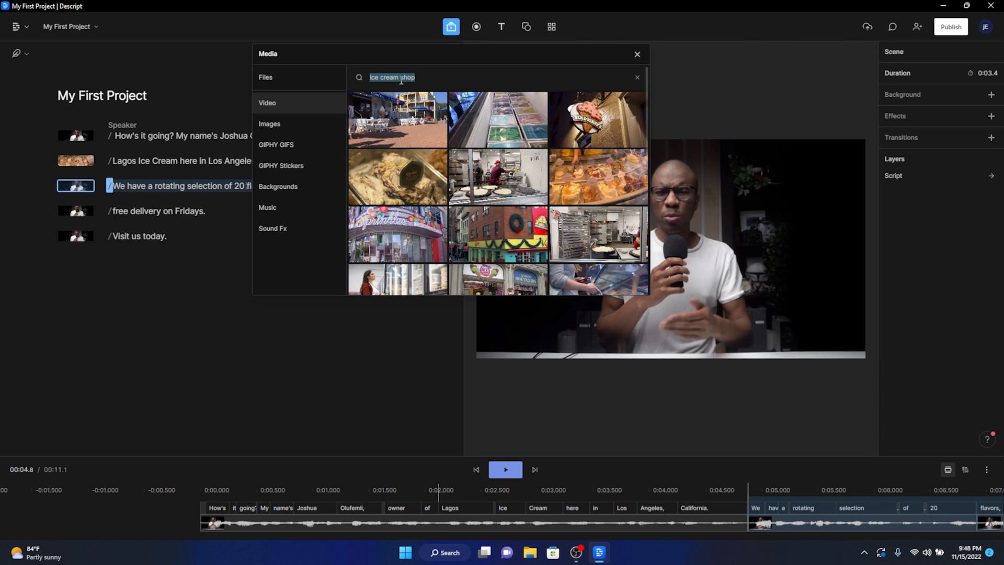
type("ice cream")
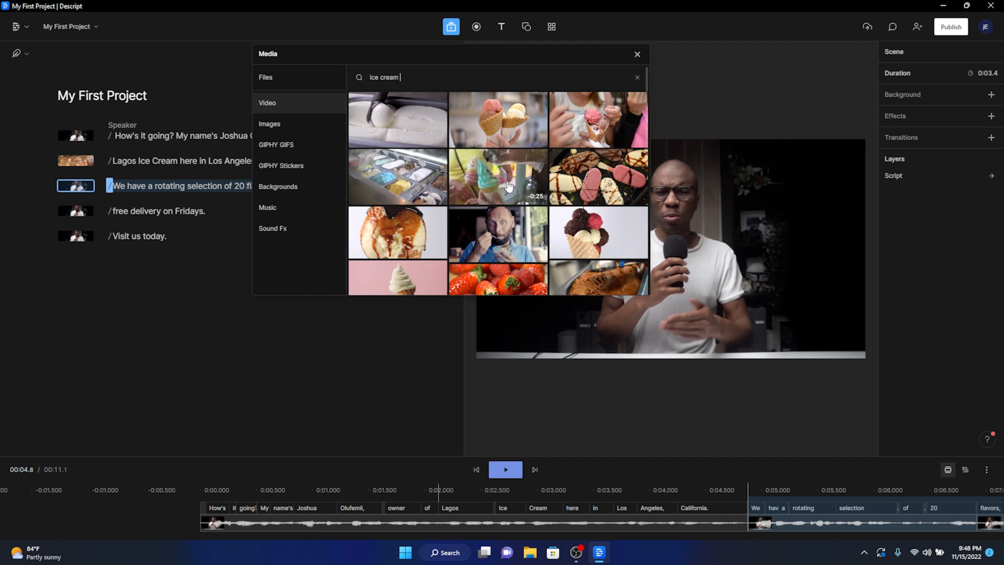
left_click(636, 54)
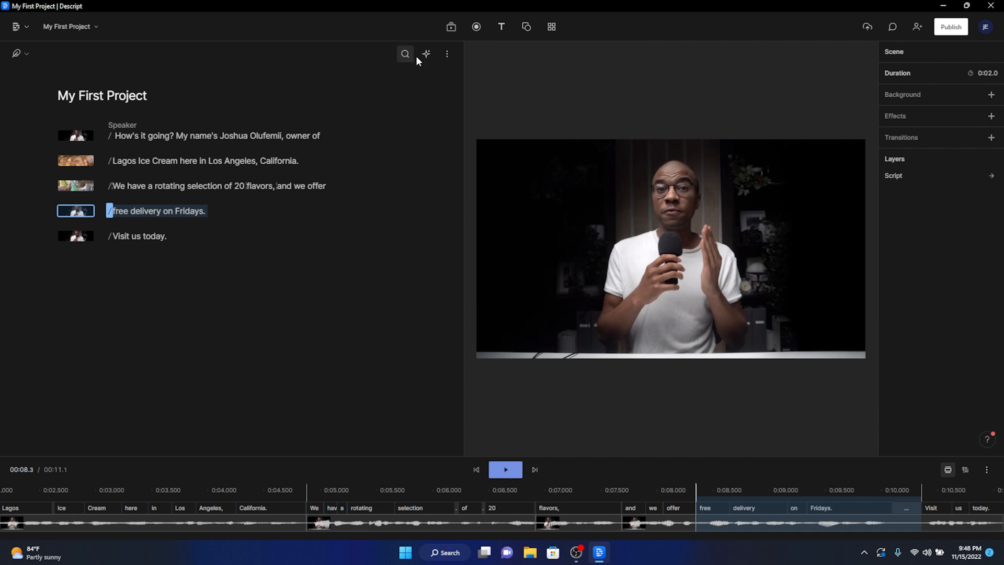
left_click(450, 26)
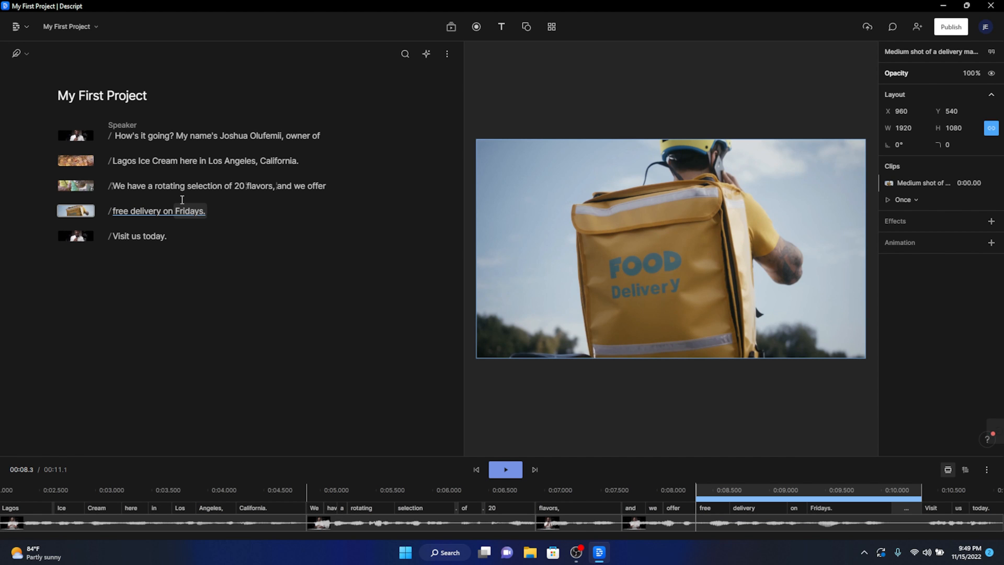
left_click(451, 26)
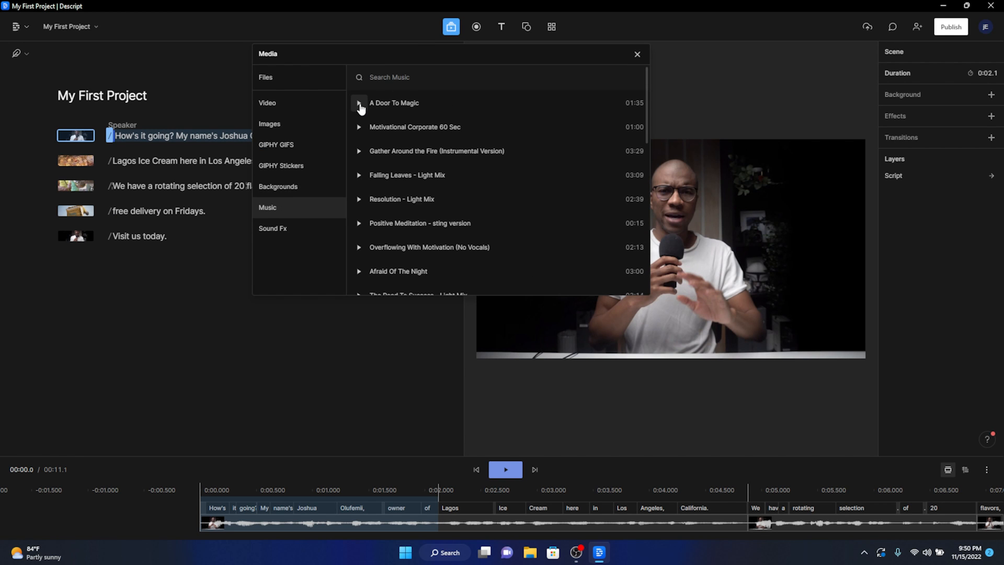
Insert Gather Around the Fire (Instrumental Version) at the opening scene and play it back
left_click(636, 54)
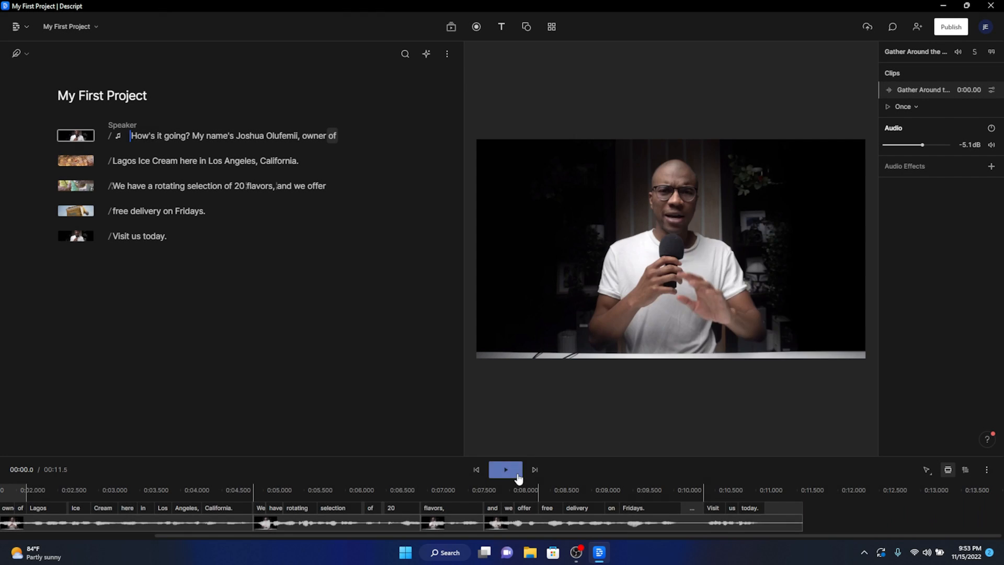
left_click(505, 470)
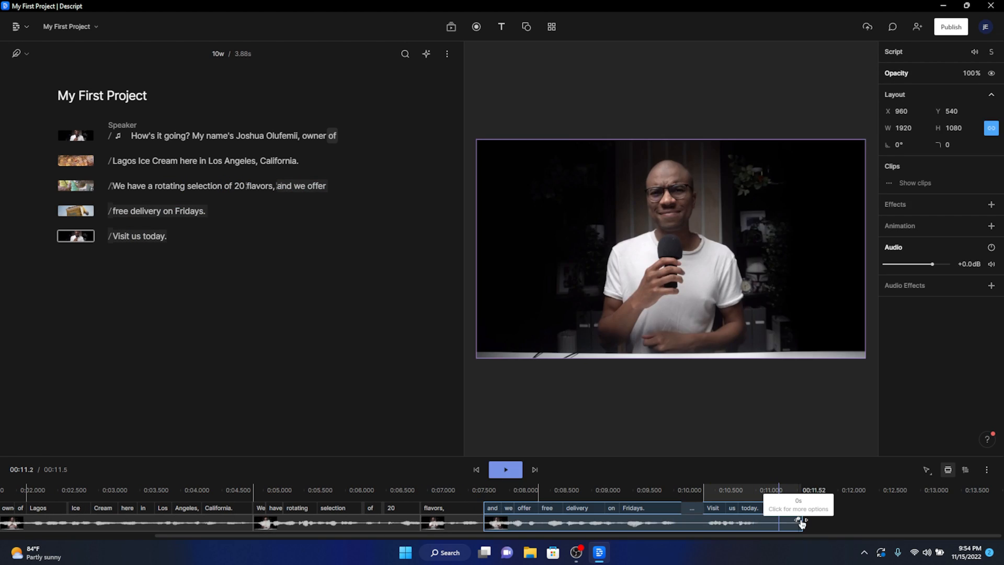
Set a Fade transition on the final clip's end, including its audio
left_click(798, 522)
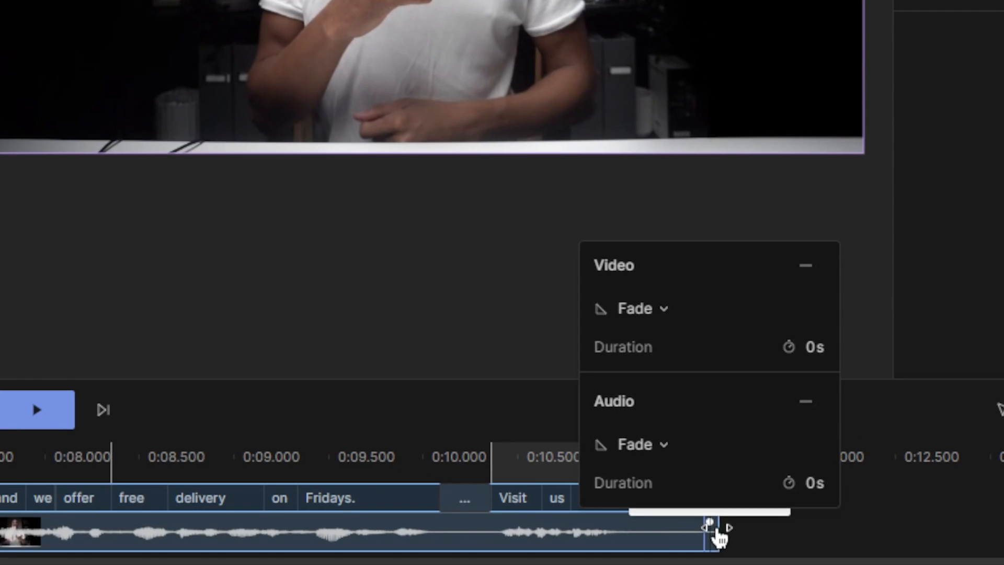
left_click(707, 444)
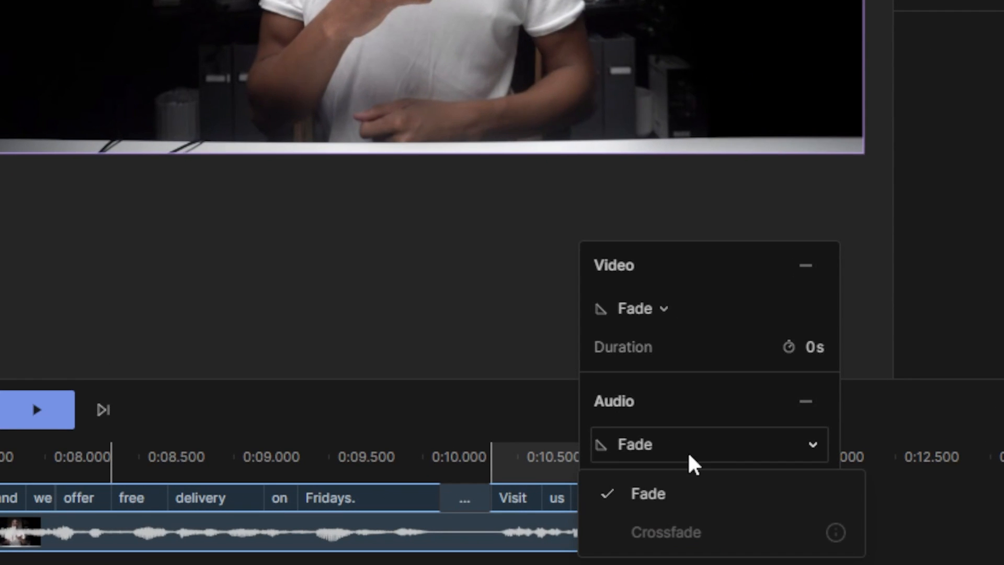
mouse_move(693, 502)
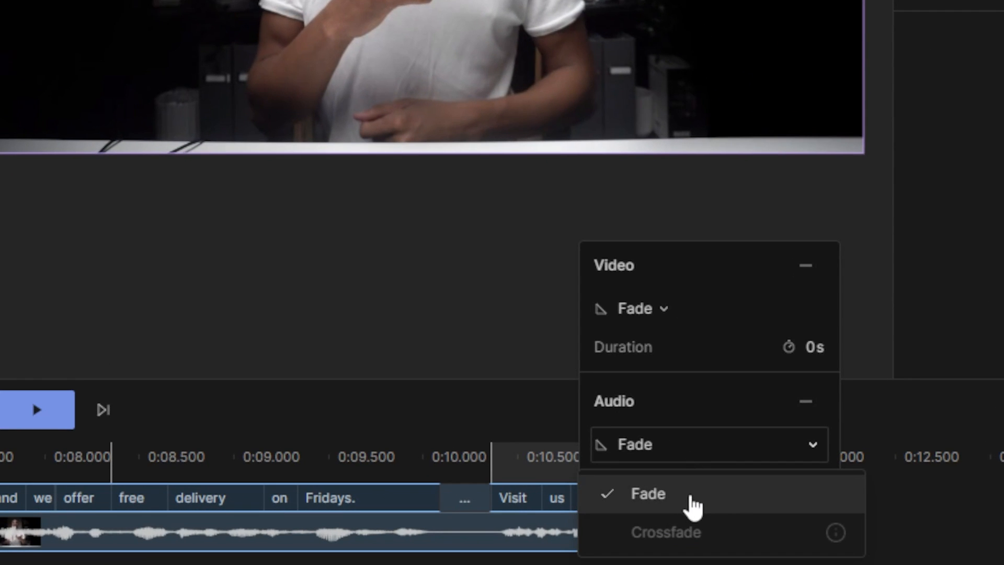
left_click(647, 493)
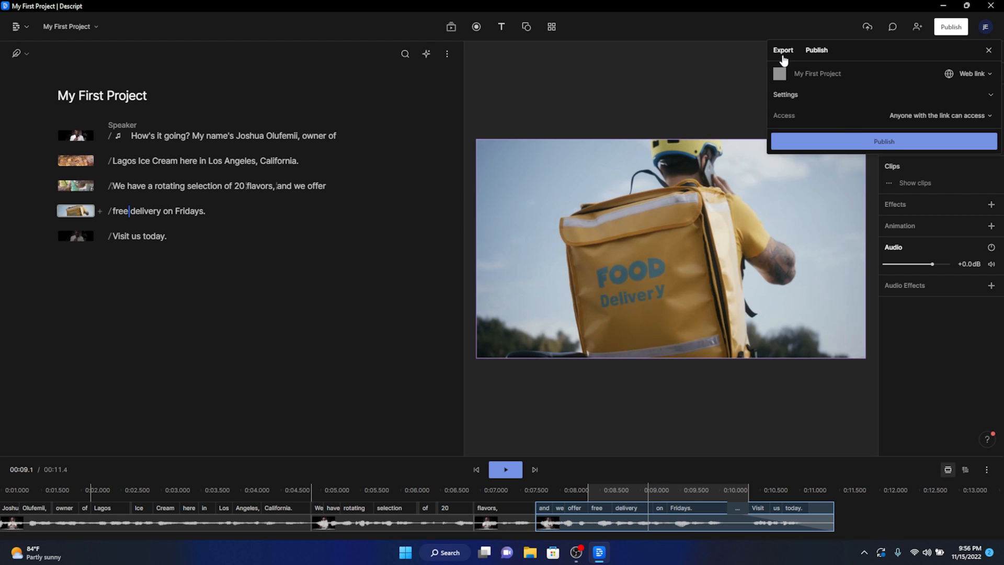
Choose a video export of the current composition at 1080p, high quality
left_click(782, 50)
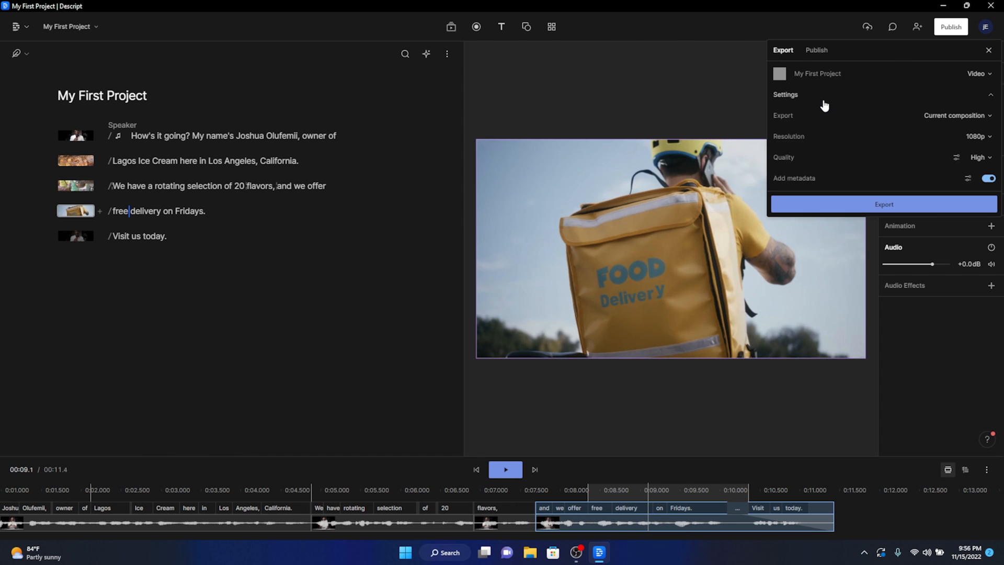
mouse_move(979, 135)
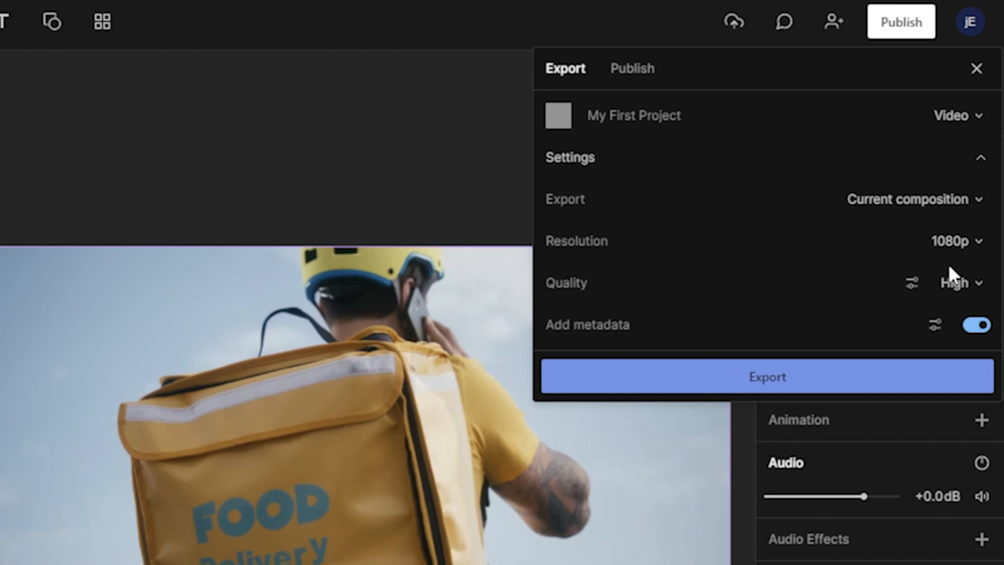
mouse_move(813, 392)
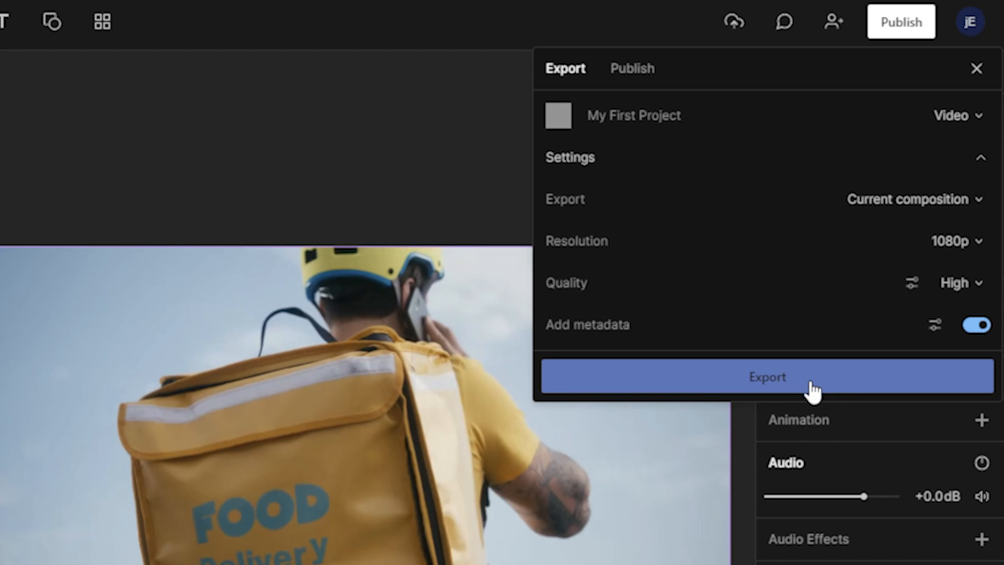
mouse_move(784, 395)
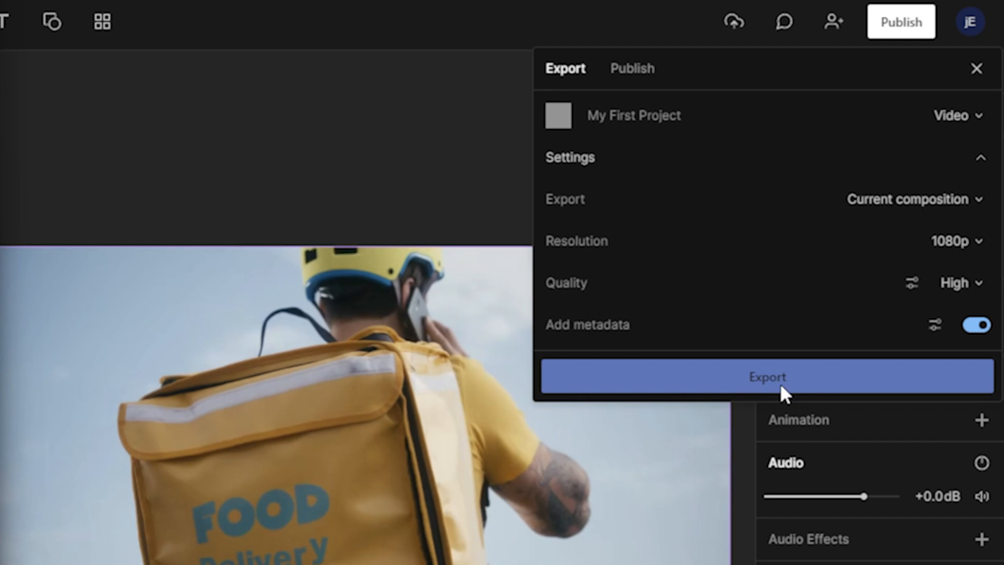